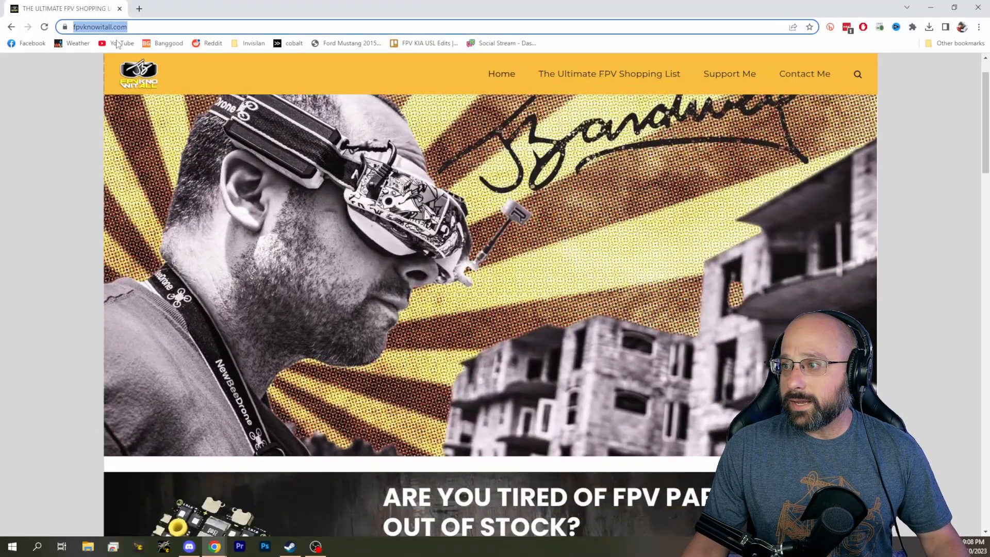
Step: Open the 5" Racing FPV Drones & Parts shopping list and jump to Flight Controllers / ESC
left_click(608, 73)
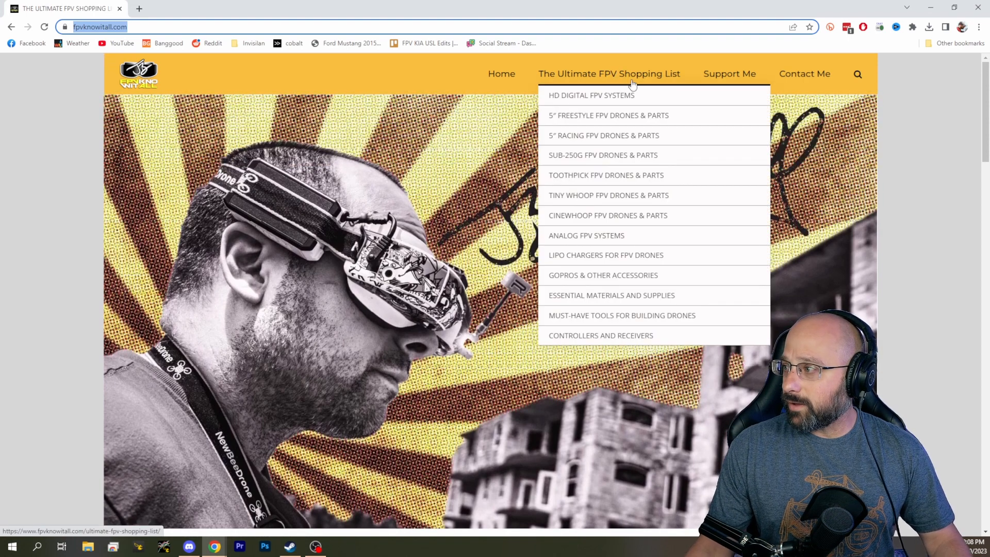
left_click(604, 135)
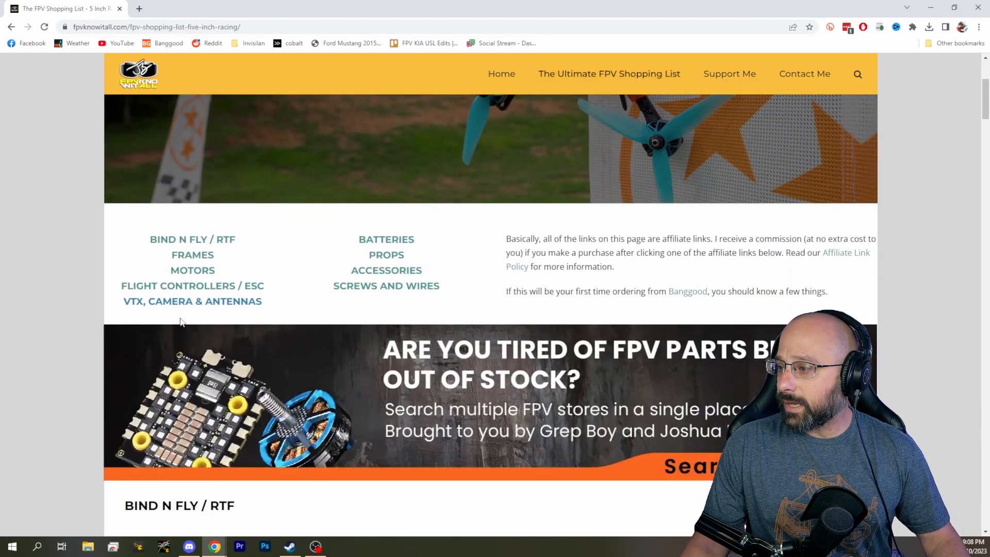
left_click(192, 285)
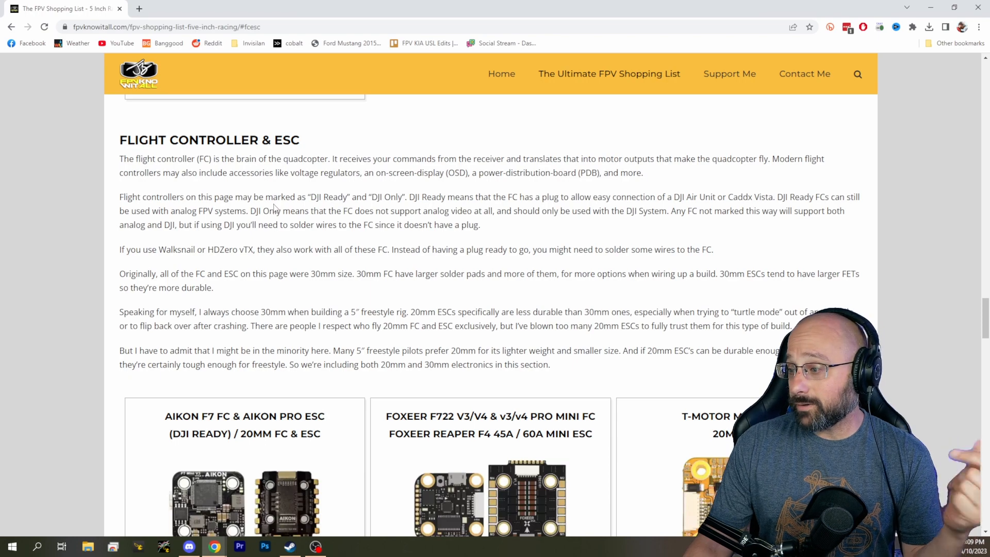
Step: Scroll down to the Aikon F7, Foxeer F722 and T-Motor Mini F7 HD product cards
scroll("down", 3)
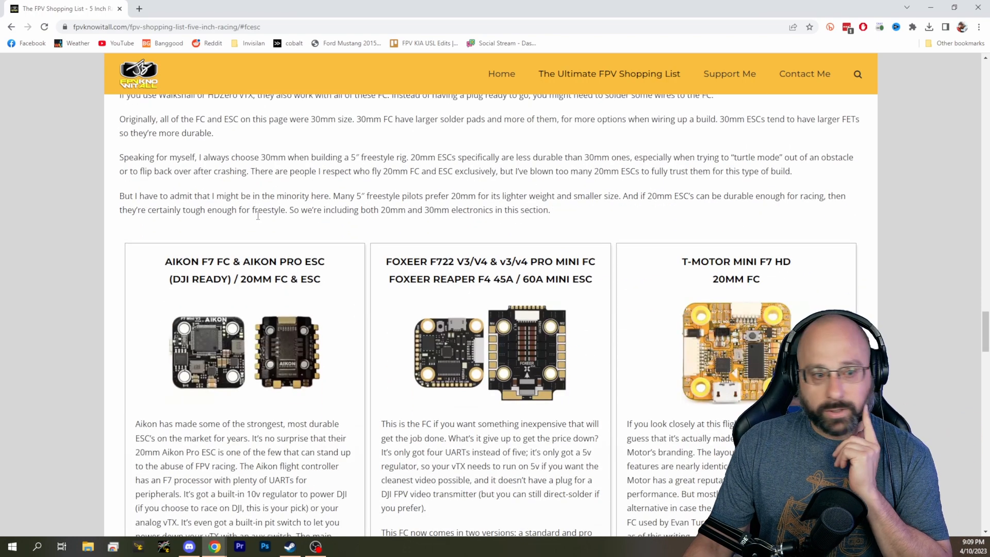
scroll("down", 3)
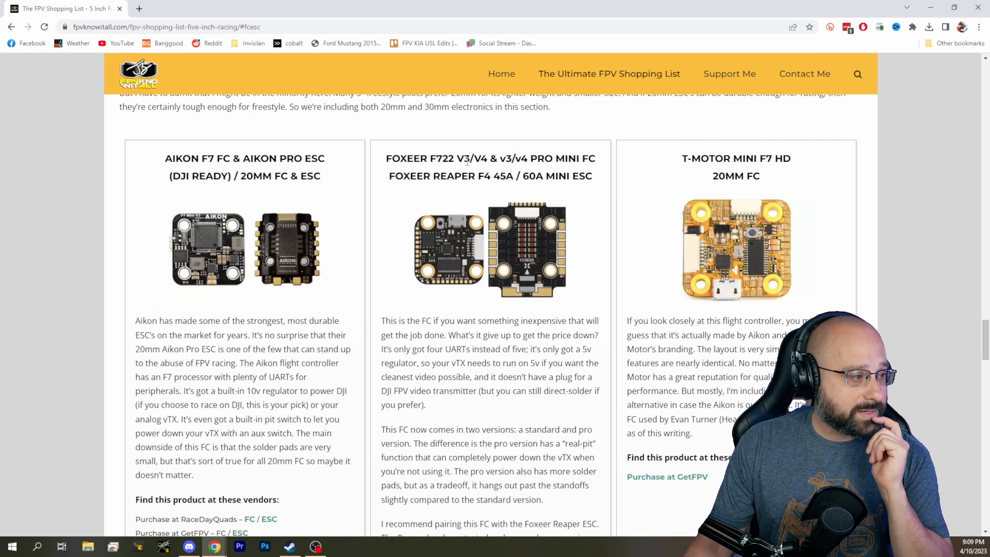
scroll("down", 3)
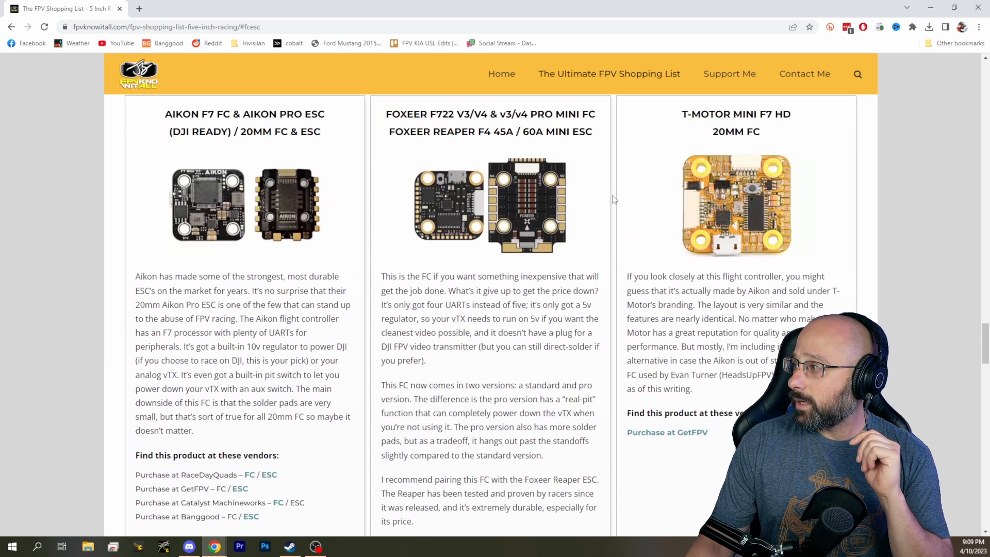
Step: Scroll further down the list to the Redux32 F4 Nano 50A V2 20x20 ESC card
scroll("down", 3)
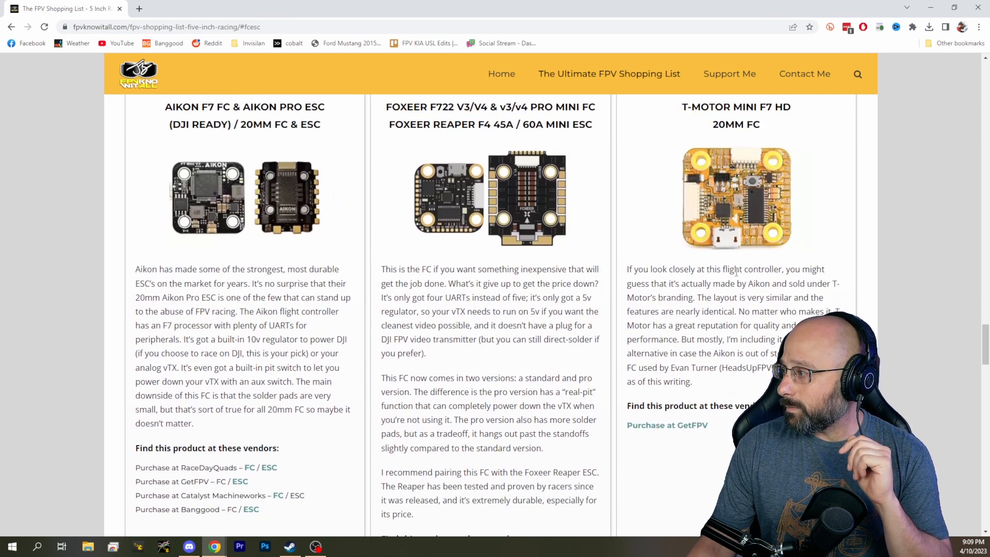
left_click_drag(701, 283, 771, 283)
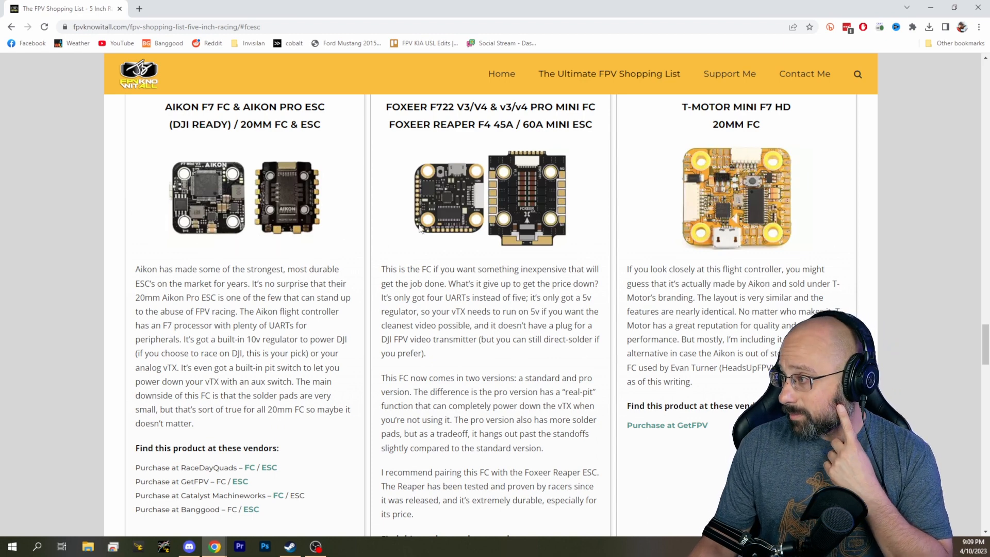
scroll("down", 3)
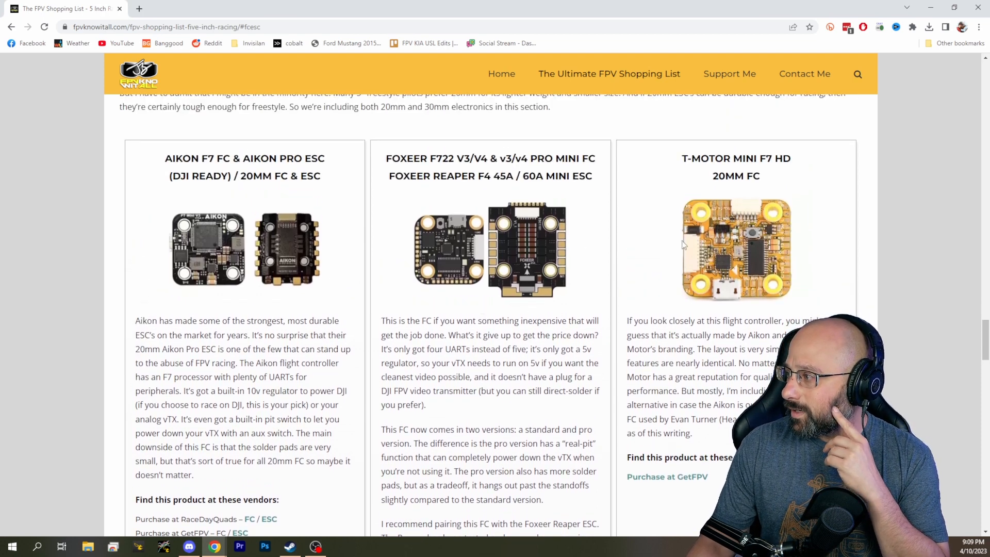
scroll("down", 3)
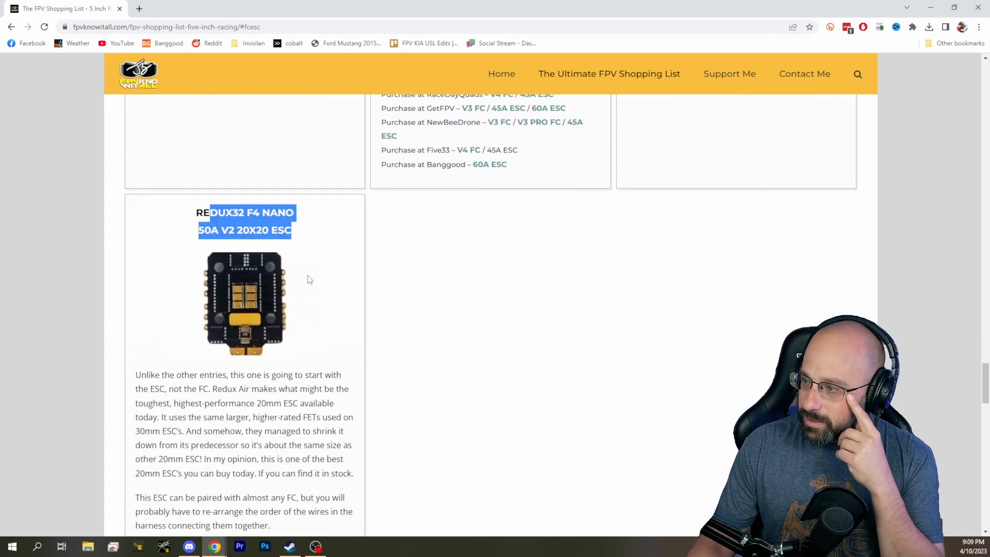
Step: Reveal the Redux32 card's ReduxAir purchase link, then scroll back up to the Aikon, Foxeer and T-Motor cards
scroll("down", 3)
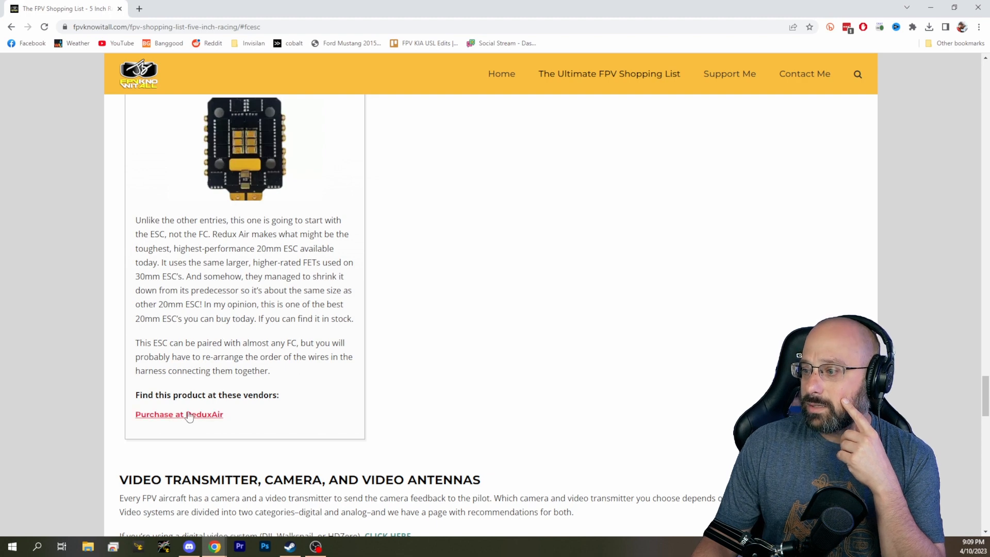
left_click(179, 414)
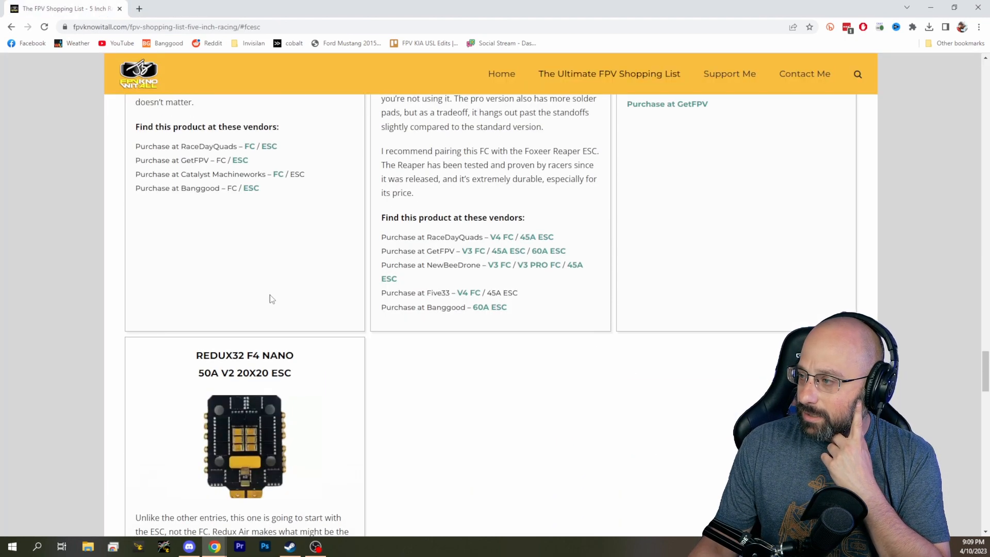
scroll("up", 3)
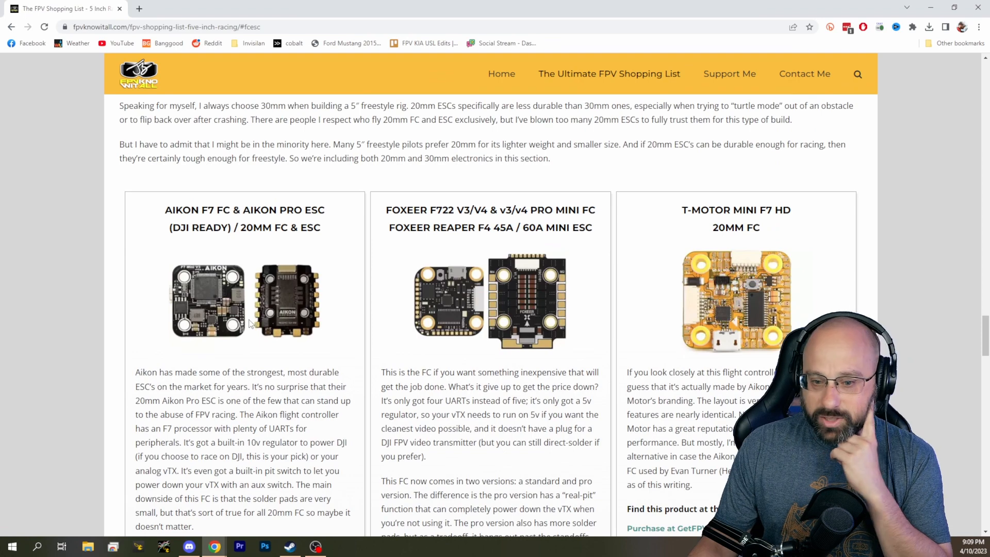